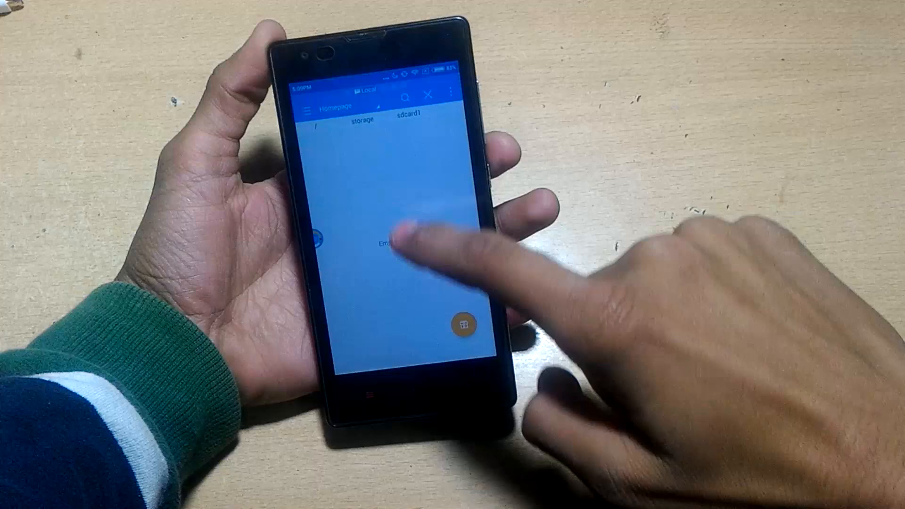
Browse sdcard1 in list view to show the ROM, GApps and SuperSU zip files.
{"action": "left_click", "coordinate": [408, 121]}
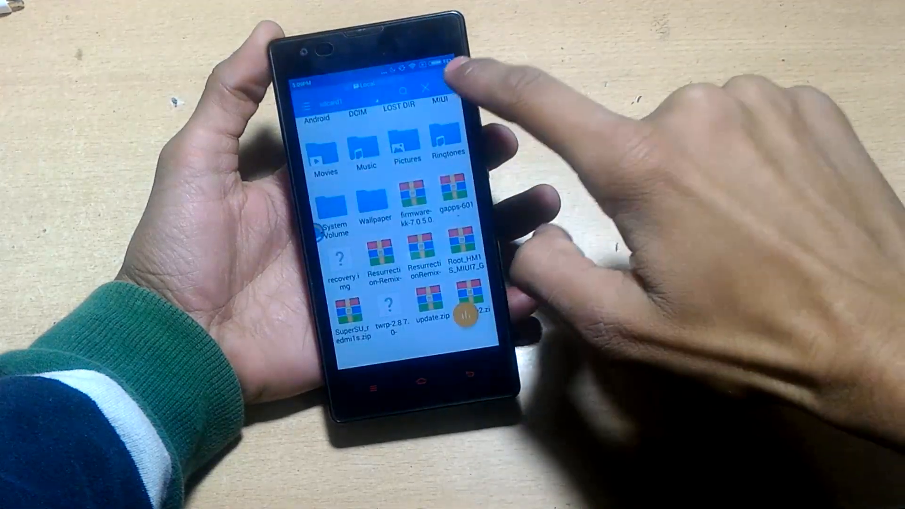
{"action": "left_click", "coordinate": [450, 87]}
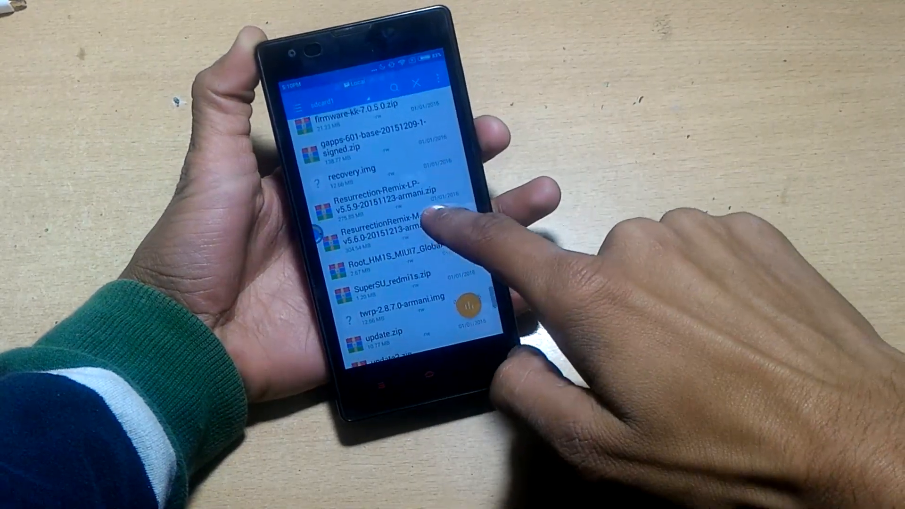
{"action": "scroll", "scroll_direction": "down", "scroll_amount": 3}
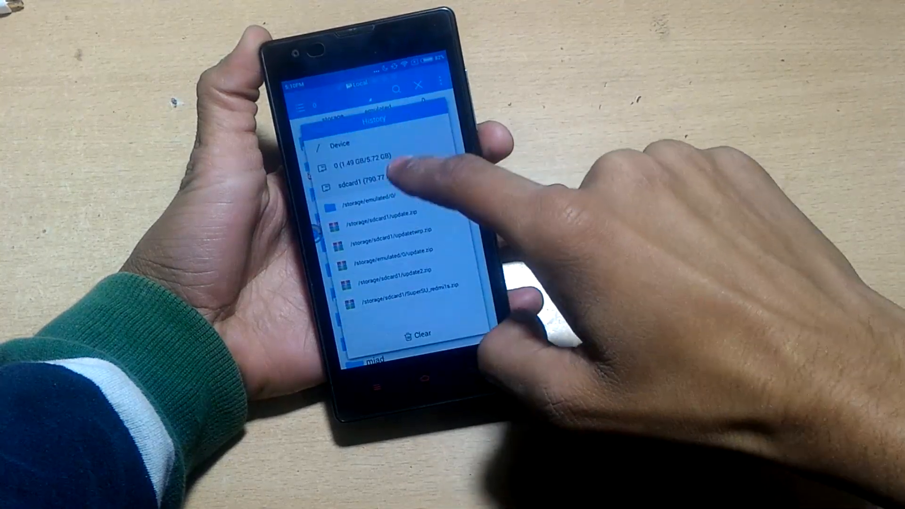
{"action": "left_click", "coordinate": [363, 186]}
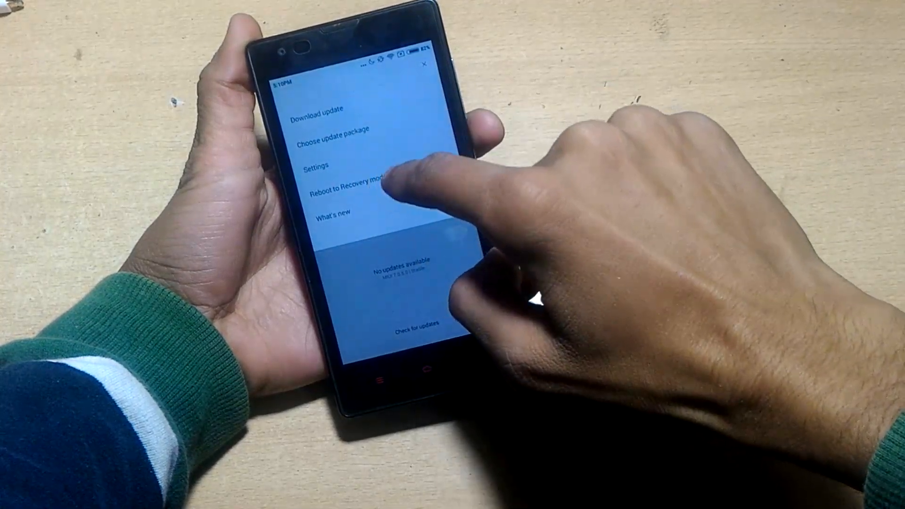
Choose 'Reboot to Recovery mode' from the MIUI Updater's overflow menu.
{"action": "left_click", "coordinate": [343, 191]}
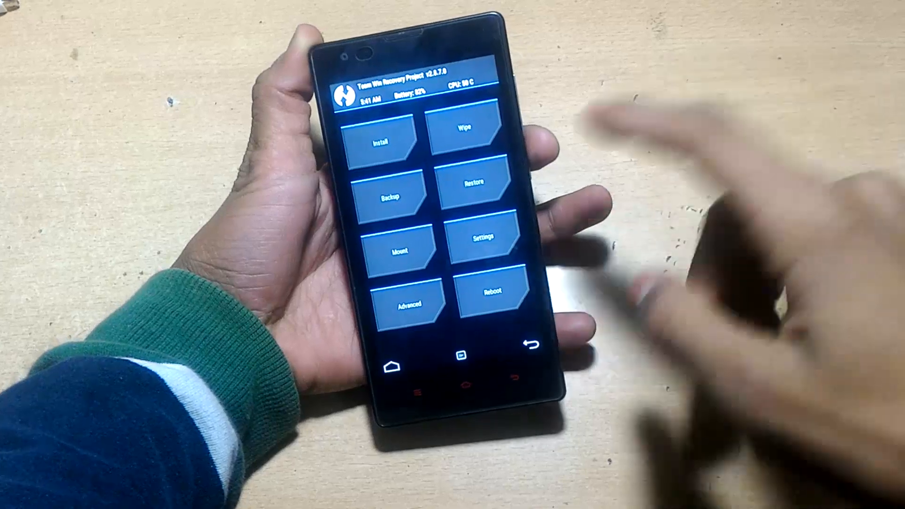
Back up System, Data and Boot with compression enabled to External SD storage.
{"action": "left_click", "coordinate": [393, 197]}
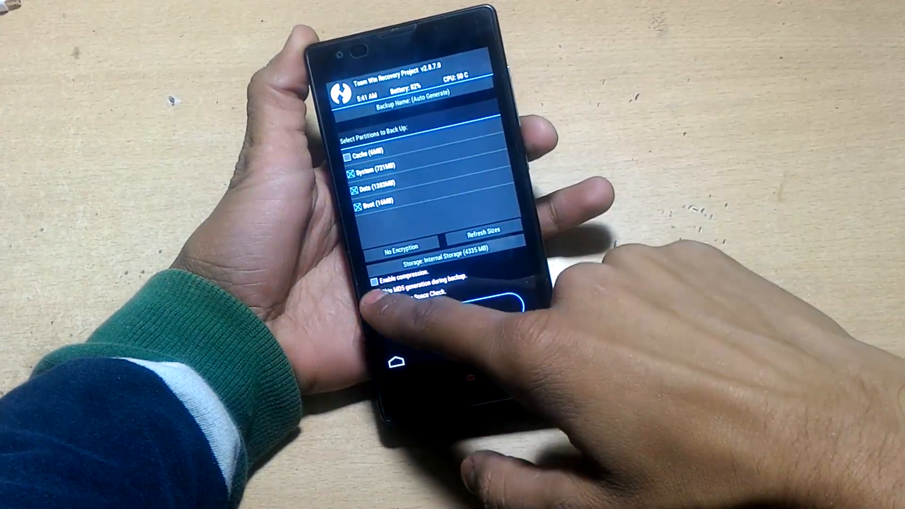
{"action": "left_click", "coordinate": [376, 282]}
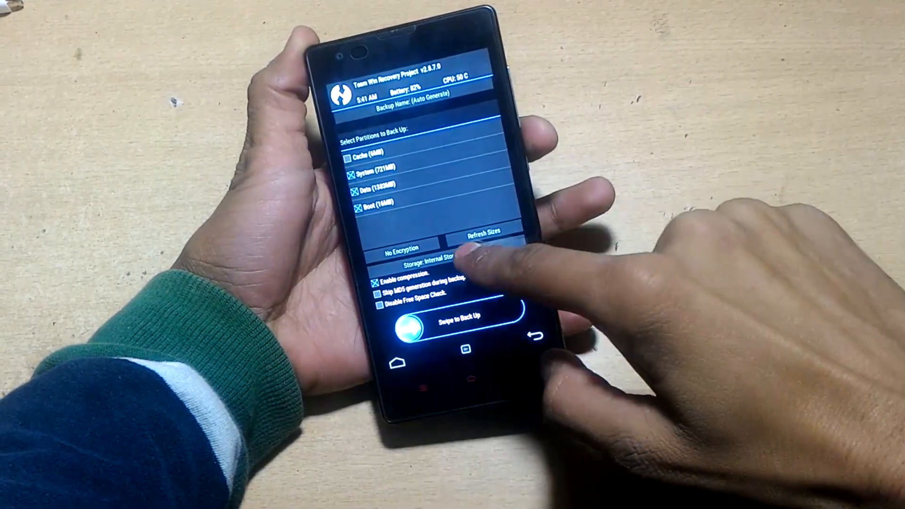
{"action": "left_click", "coordinate": [436, 262]}
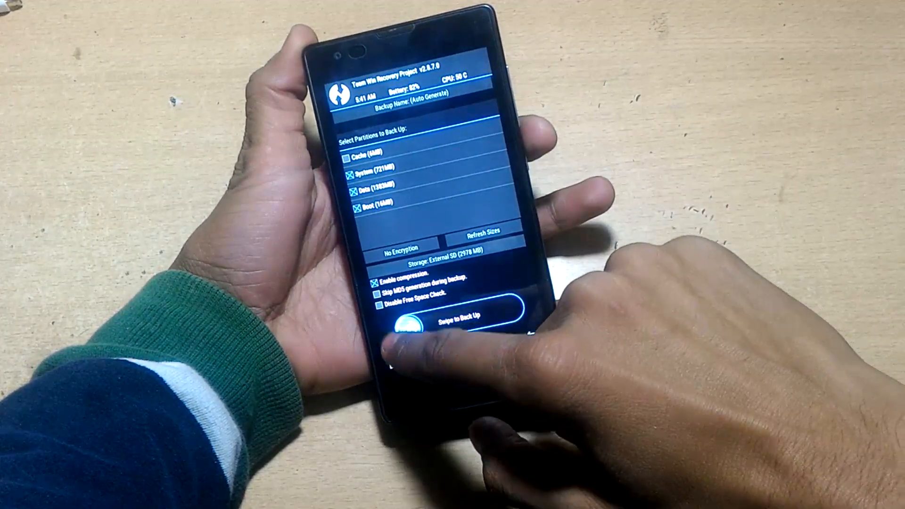
{"action": "left_click_drag", "start_coordinate": [392, 316], "coordinate": [508, 316]}
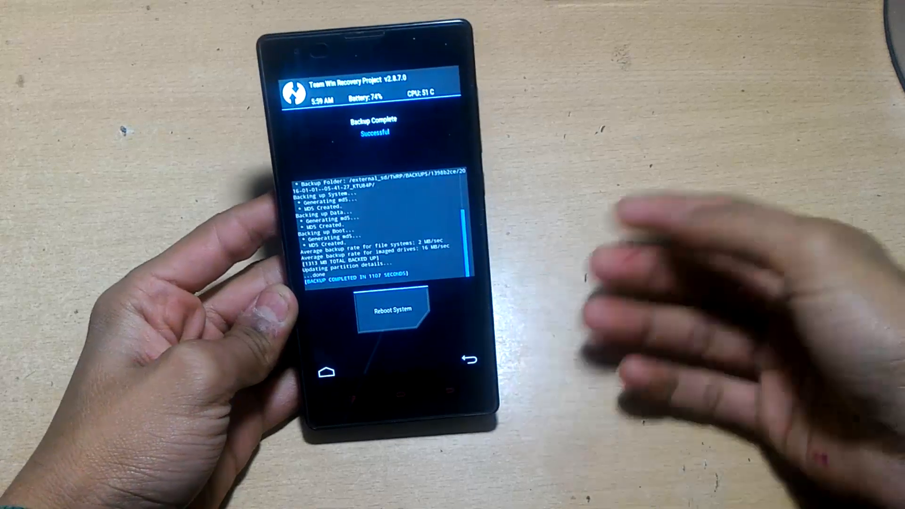
Advanced-wipe Dalvik Cache, Cache, System, Data and Internal Storage, then return to the main menu.
{"action": "left_click", "coordinate": [466, 359]}
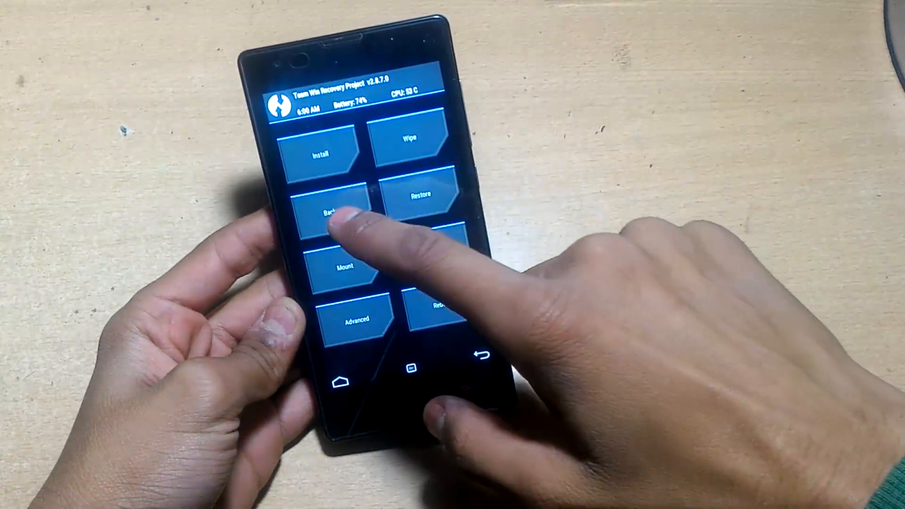
{"action": "left_click", "coordinate": [409, 137]}
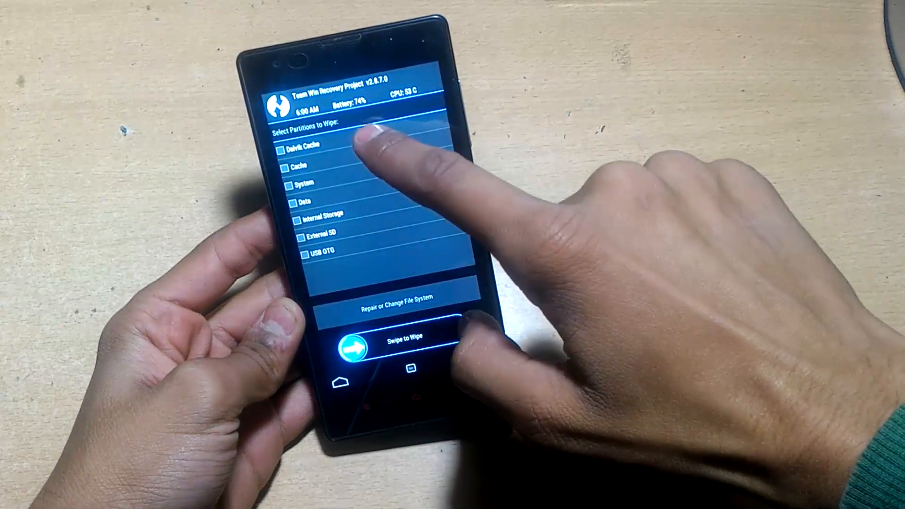
{"action": "left_click", "coordinate": [286, 147]}
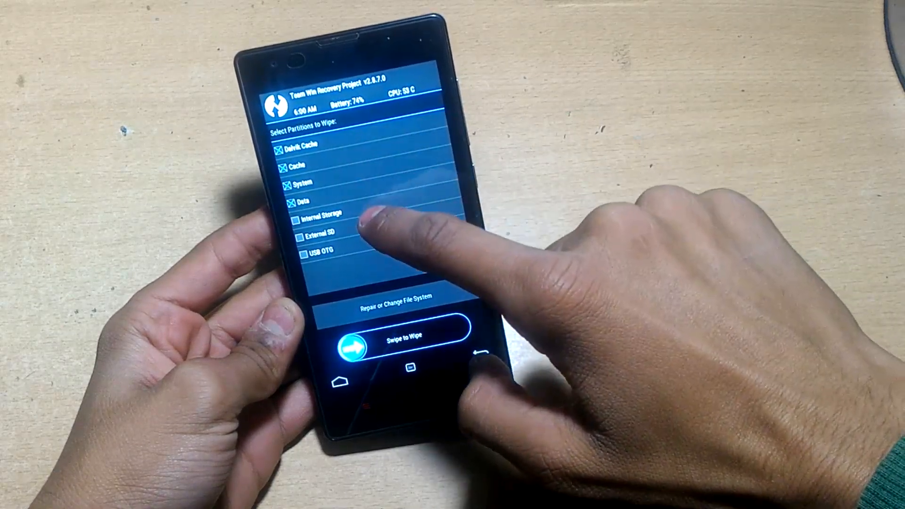
{"action": "left_click", "coordinate": [298, 220]}
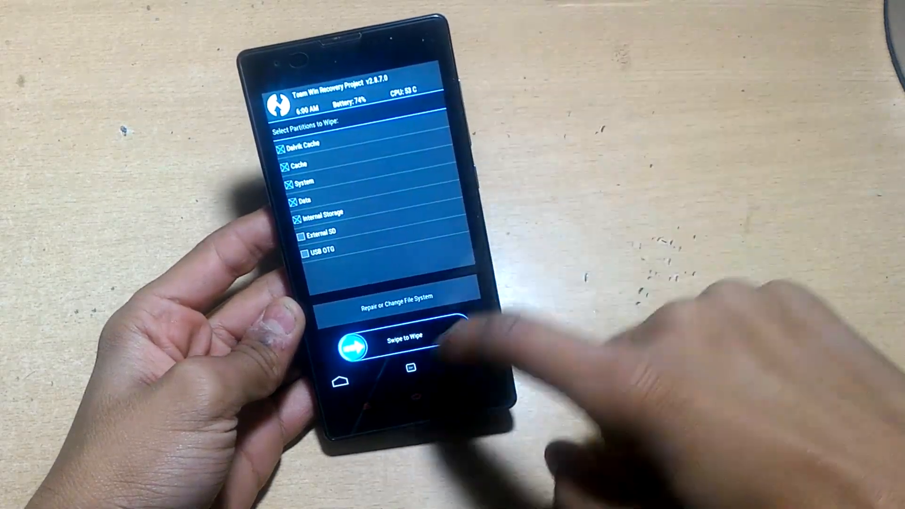
{"action": "left_click_drag", "start_coordinate": [358, 347], "coordinate": [456, 346]}
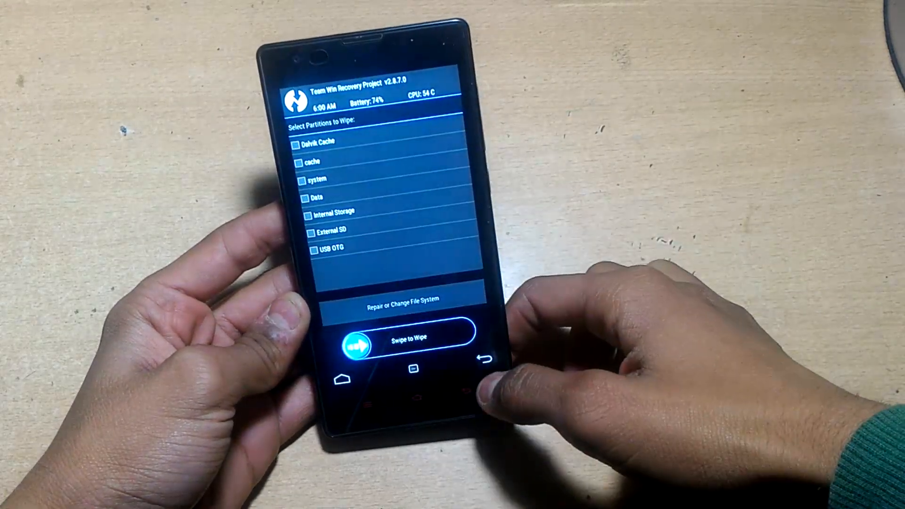
{"action": "left_click", "coordinate": [484, 358]}
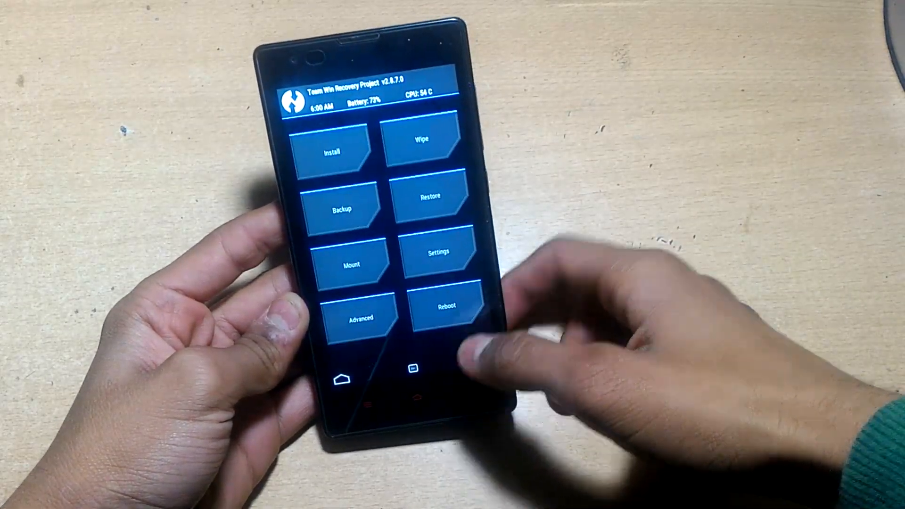
Flash the ResurrectionRemix-M ROM zip and the GApps zip, then reboot into the system.
{"action": "left_click", "coordinate": [331, 151]}
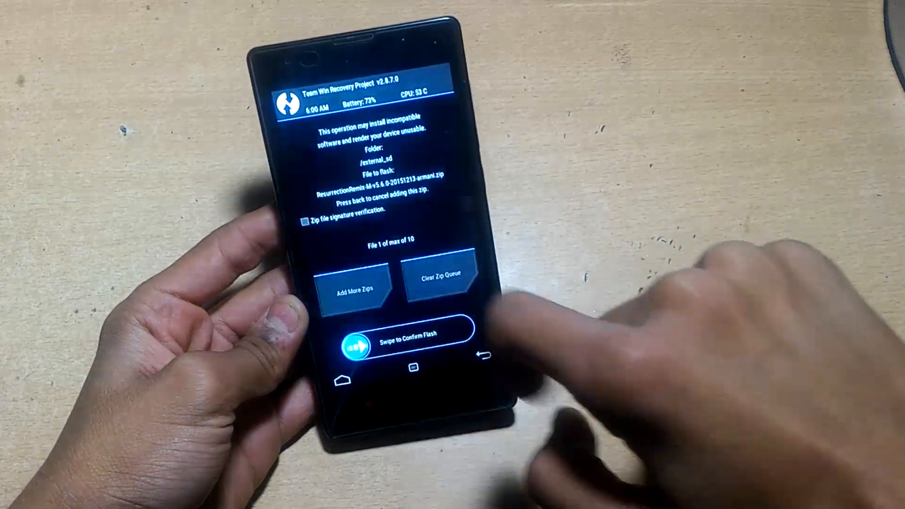
{"action": "left_click_drag", "start_coordinate": [360, 334], "coordinate": [456, 334]}
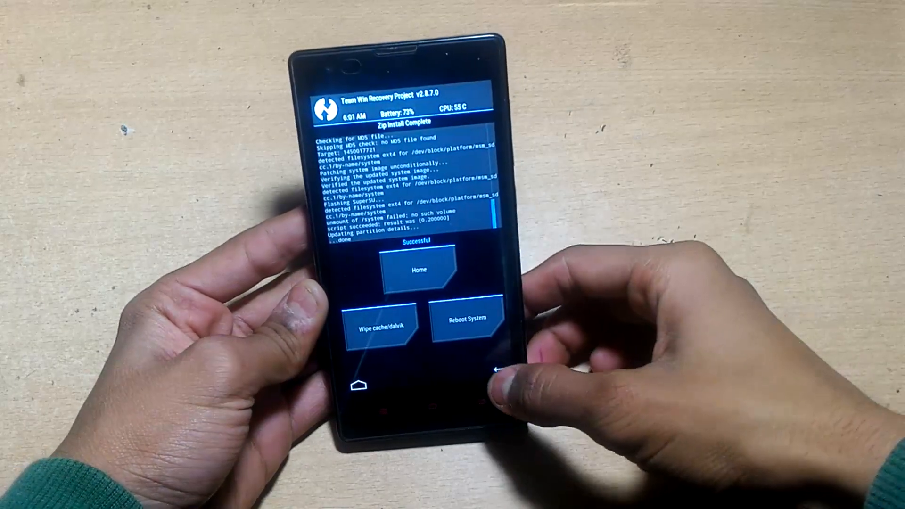
{"action": "left_click", "coordinate": [494, 369]}
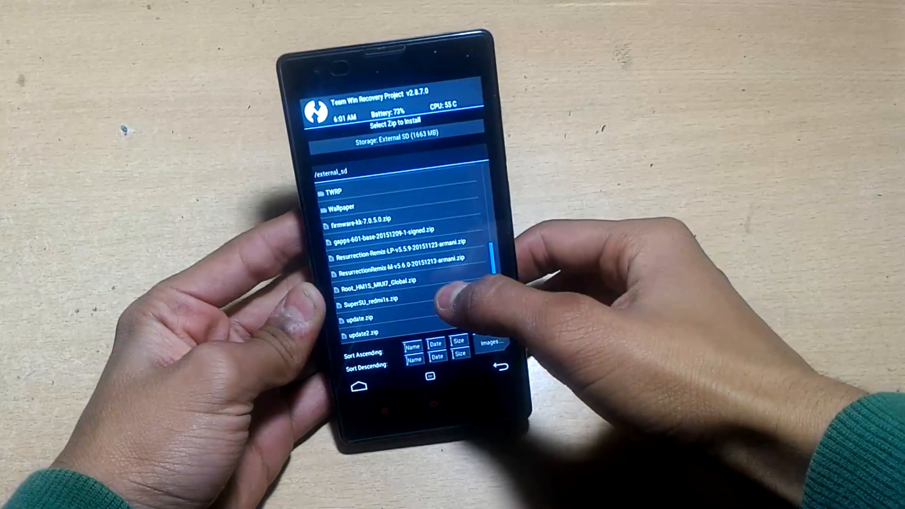
{"action": "left_click", "coordinate": [404, 239]}
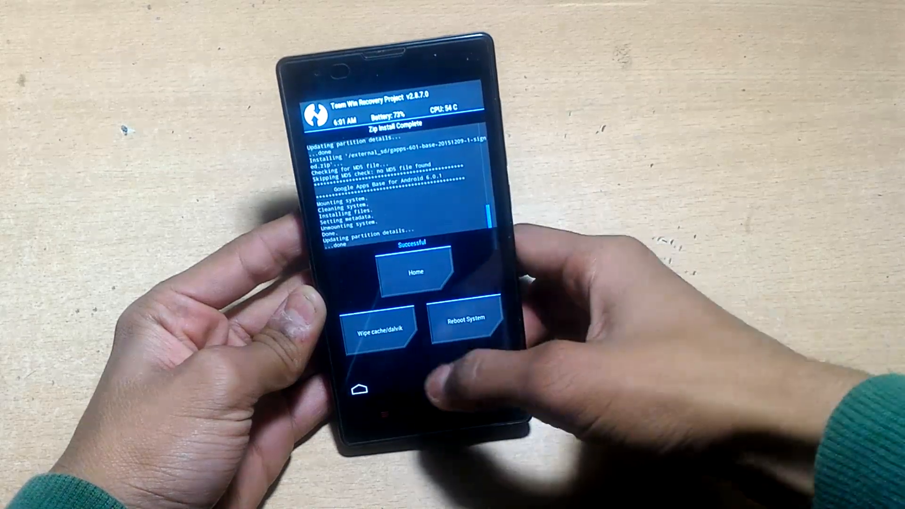
{"action": "left_click", "coordinate": [380, 322]}
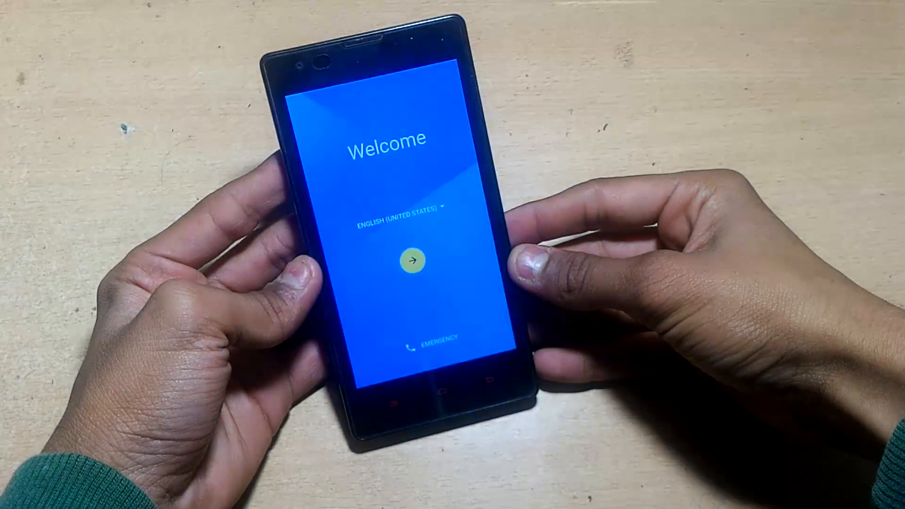
Pick English (India) from the Welcome screen's language list and continue.
{"action": "left_click", "coordinate": [395, 211]}
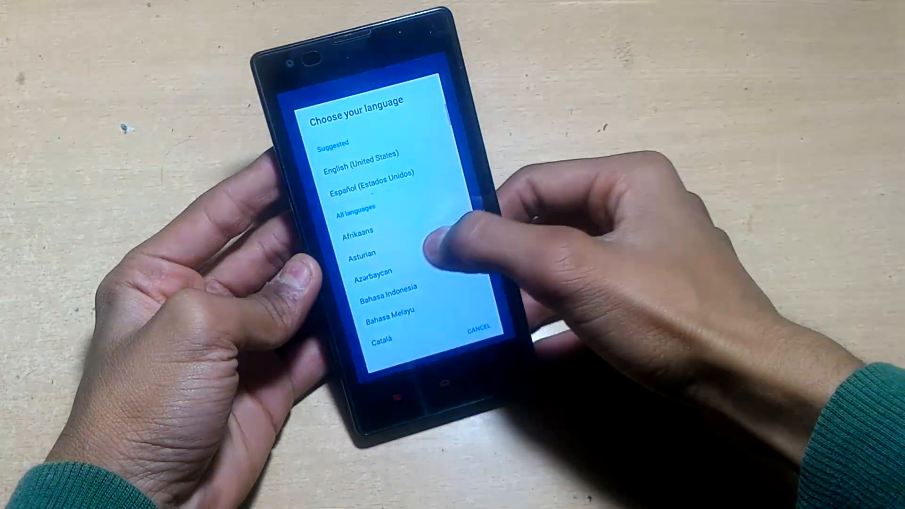
{"action": "scroll", "scroll_direction": "down", "scroll_amount": 3}
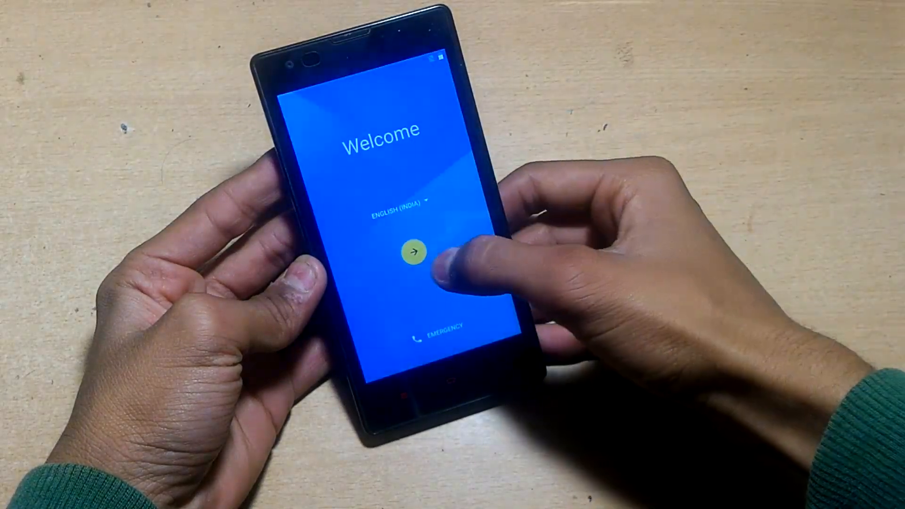
{"action": "left_click", "coordinate": [414, 251]}
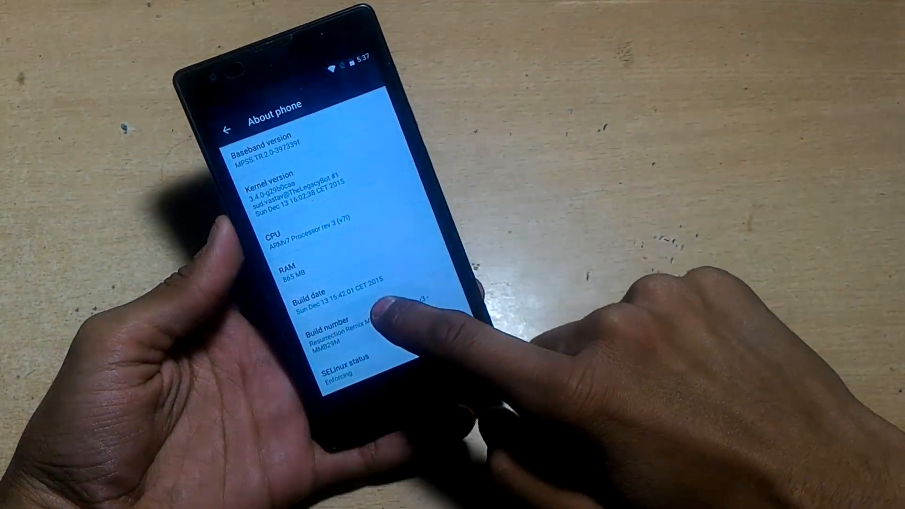
Unlock Developer options via Build number and set Root access to Apps and ADB.
{"action": "left_click", "coordinate": [369, 329]}
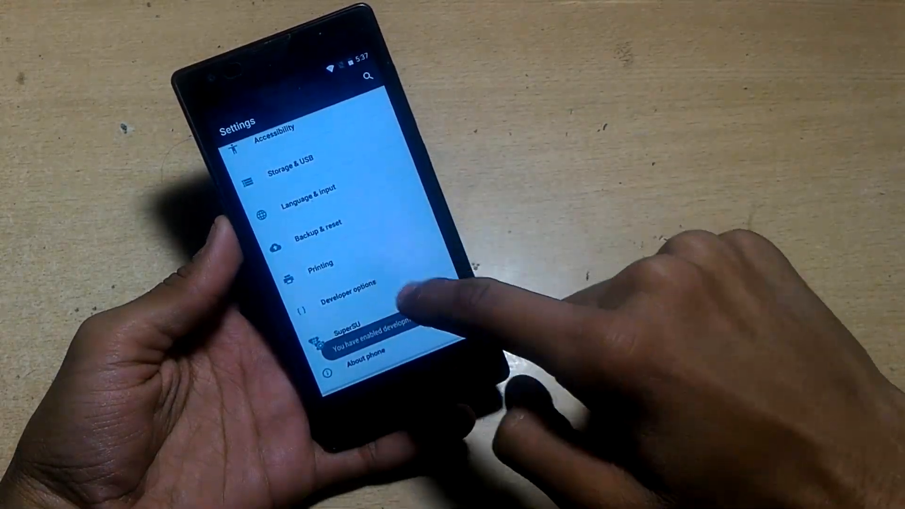
{"action": "left_click", "coordinate": [347, 285]}
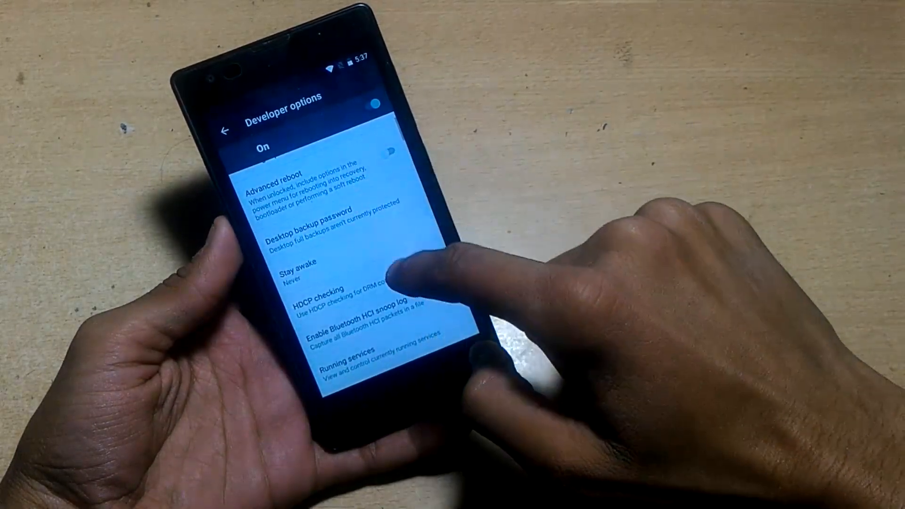
{"action": "left_click", "coordinate": [369, 277]}
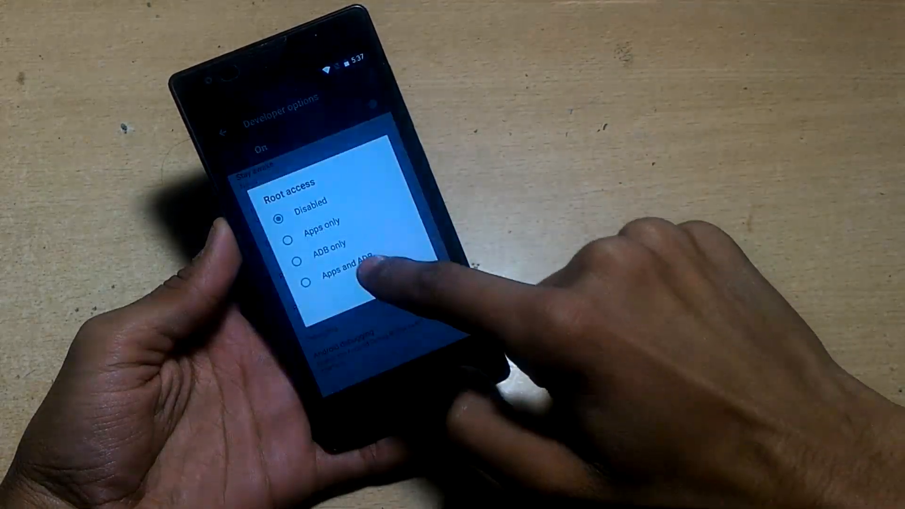
{"action": "left_click", "coordinate": [347, 271]}
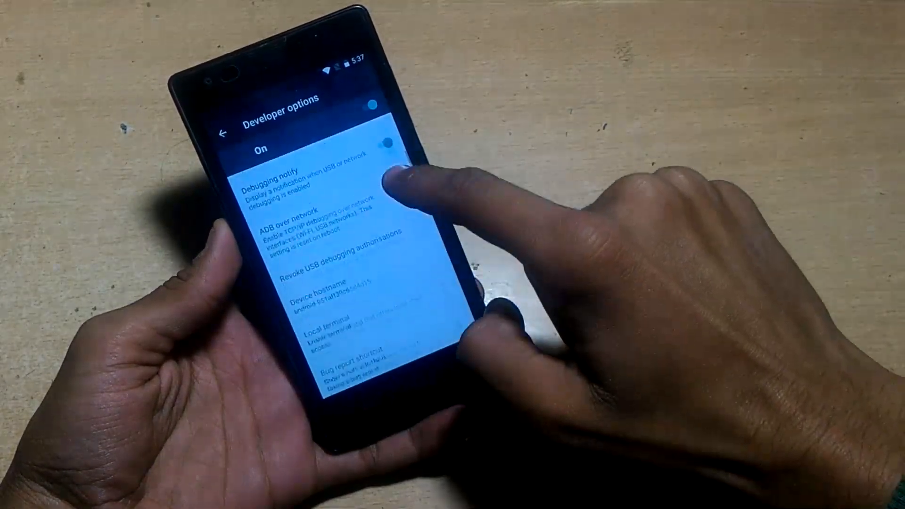
{"action": "scroll", "scroll_direction": "down", "scroll_amount": 3}
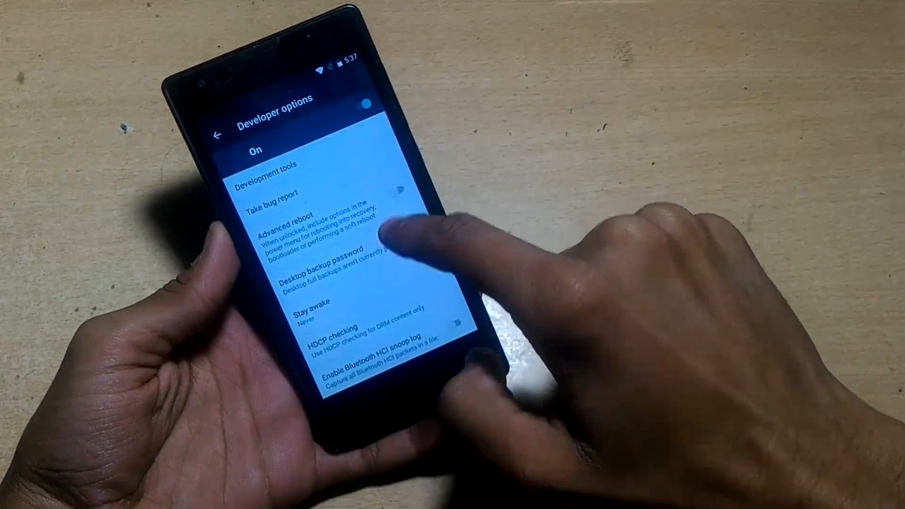
{"action": "left_click", "coordinate": [219, 133]}
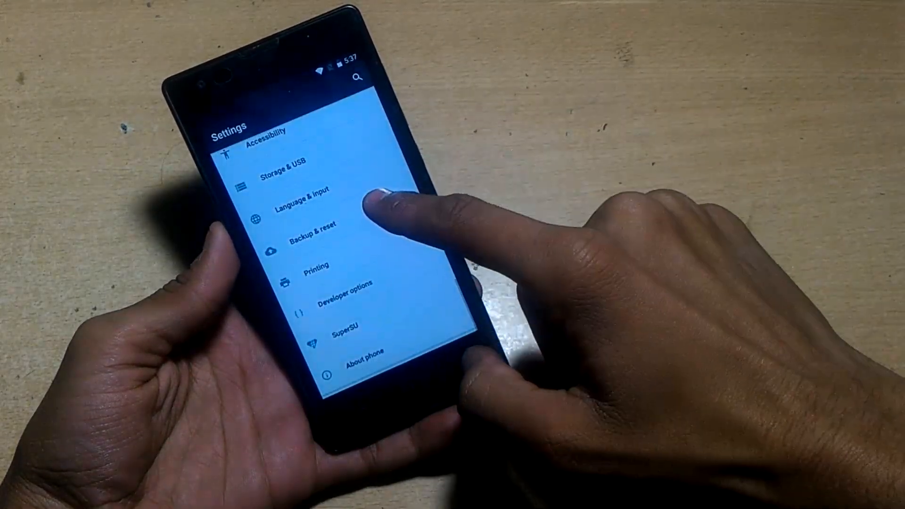
{"action": "left_click", "coordinate": [288, 170]}
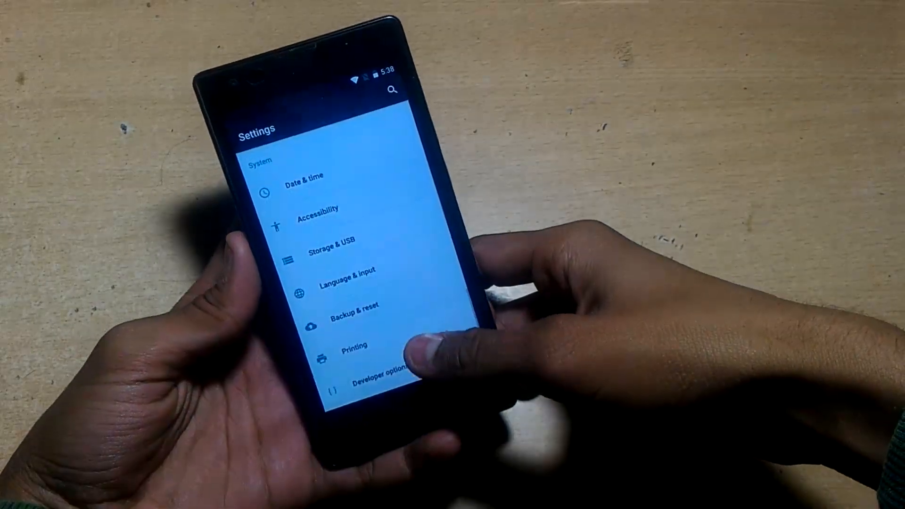
{"action": "scroll", "scroll_direction": "down", "scroll_amount": 3}
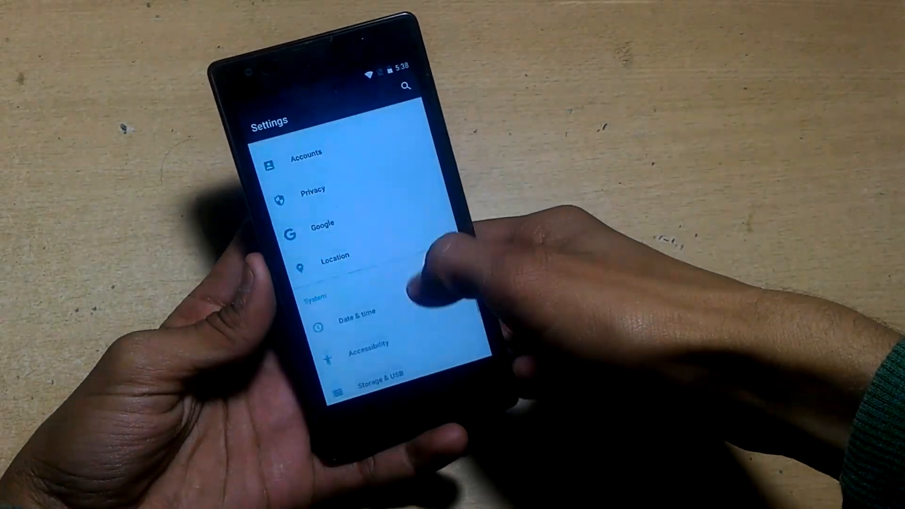